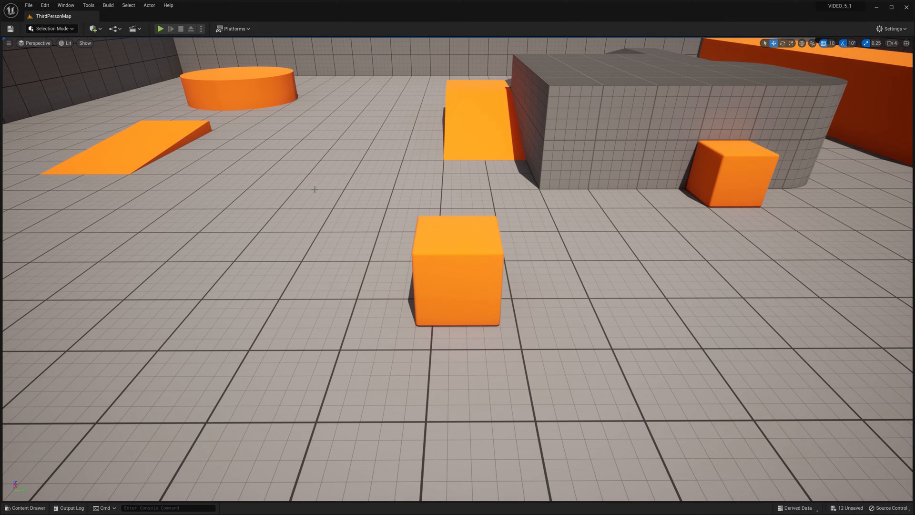
Step: Switch the editor mode from the mode dropdown to Modeling
{"action": "left_click", "coordinate": [50, 28]}
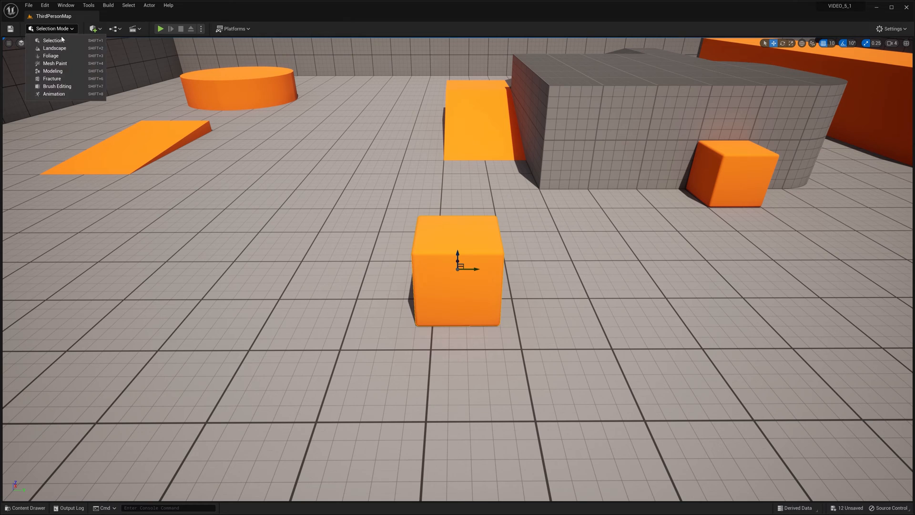
{"action": "mouse_move", "coordinate": [52, 78]}
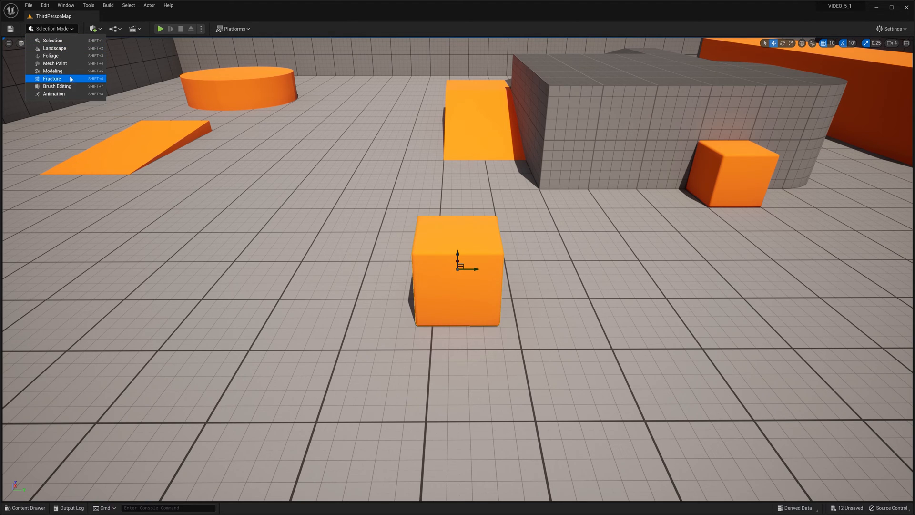
{"action": "left_click", "coordinate": [52, 71]}
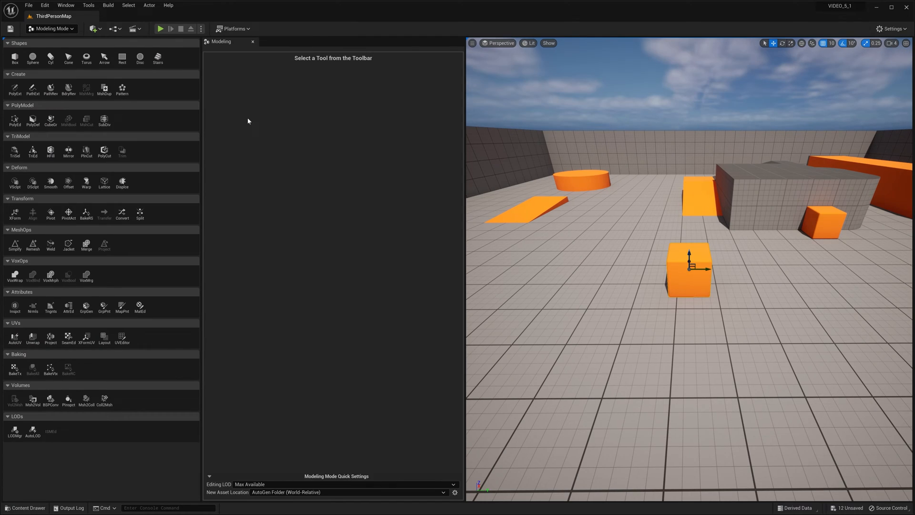
Step: Start a Pattern on the cube, set Shape to Circle, and keep the source hidden
{"action": "left_click", "coordinate": [122, 88]}
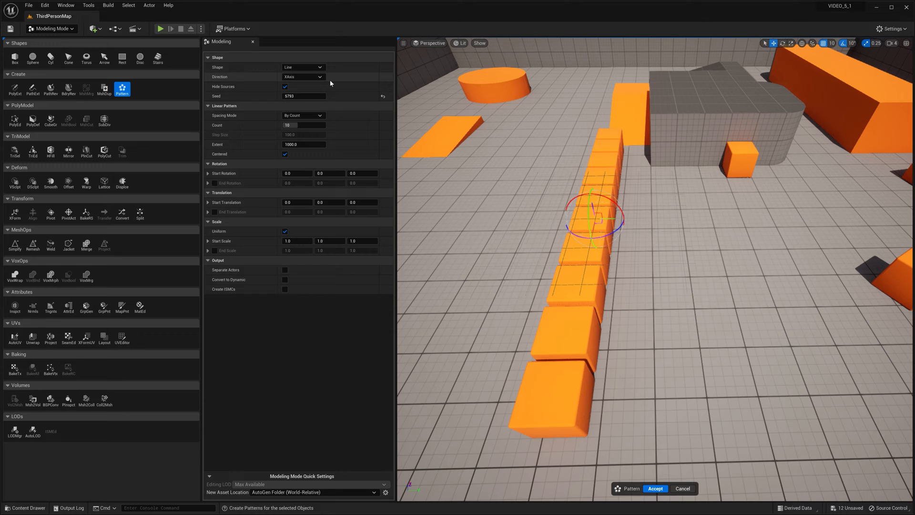
{"action": "left_click", "coordinate": [209, 57]}
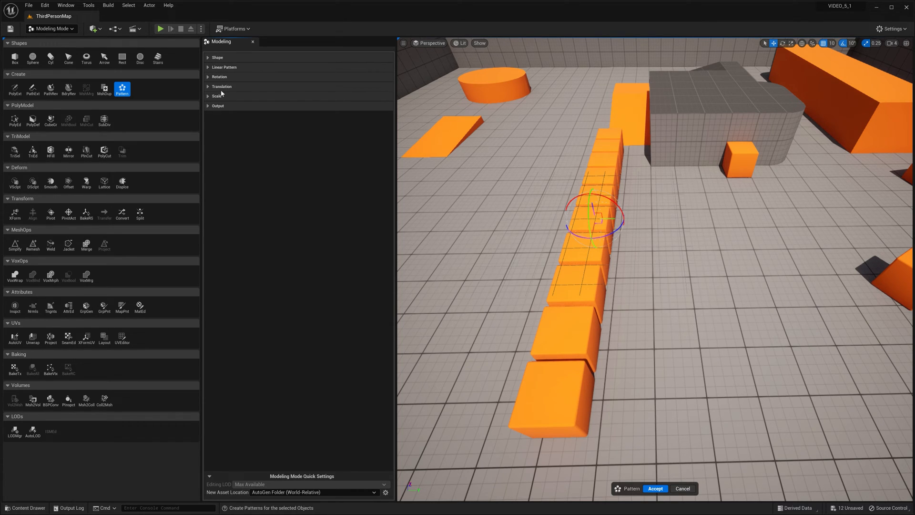
{"action": "left_click", "coordinate": [218, 105]}
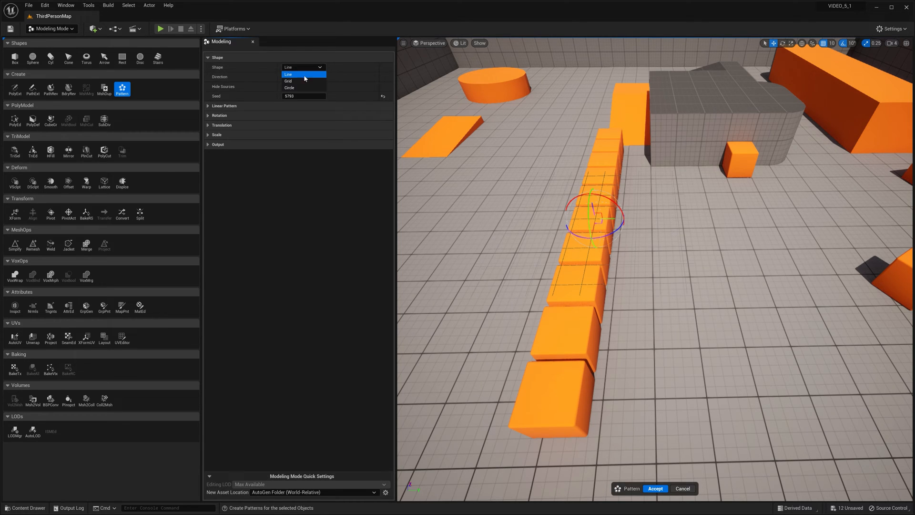
{"action": "left_click", "coordinate": [288, 81]}
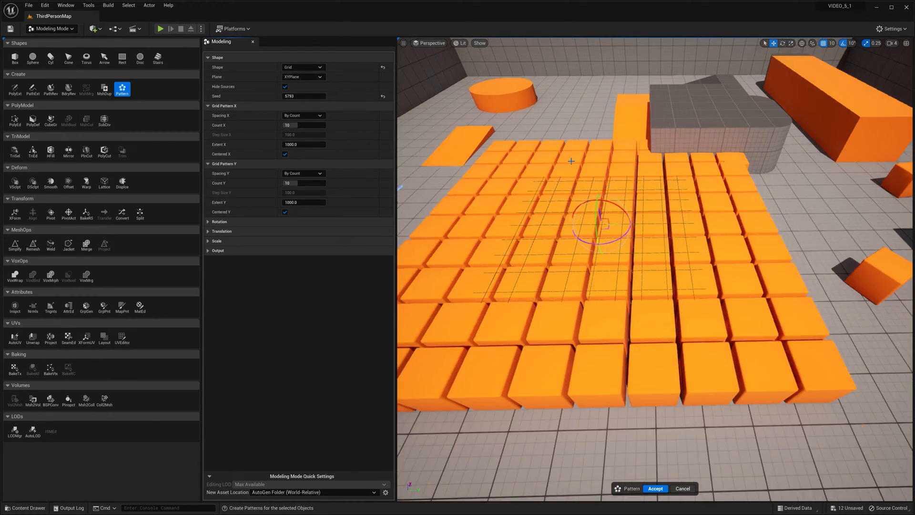
{"action": "left_click", "coordinate": [304, 66]}
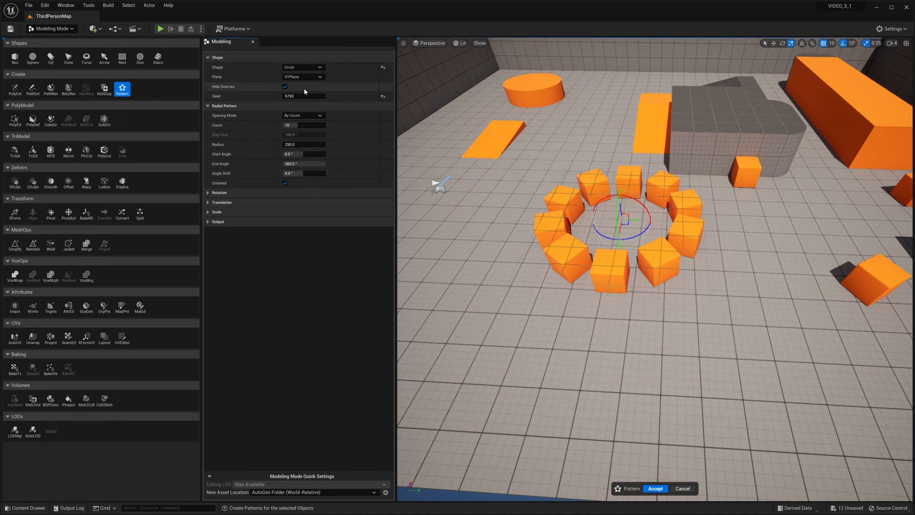
{"action": "left_click", "coordinate": [285, 87]}
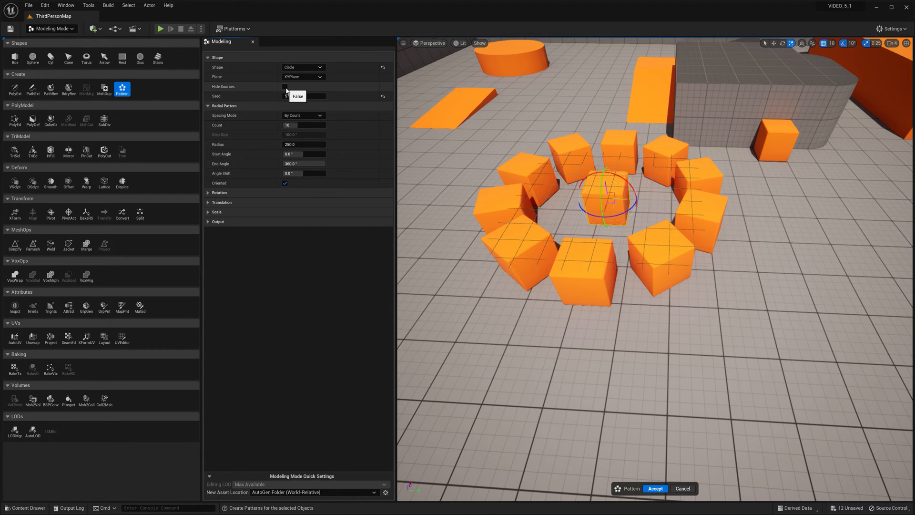
{"action": "left_click", "coordinate": [285, 87]}
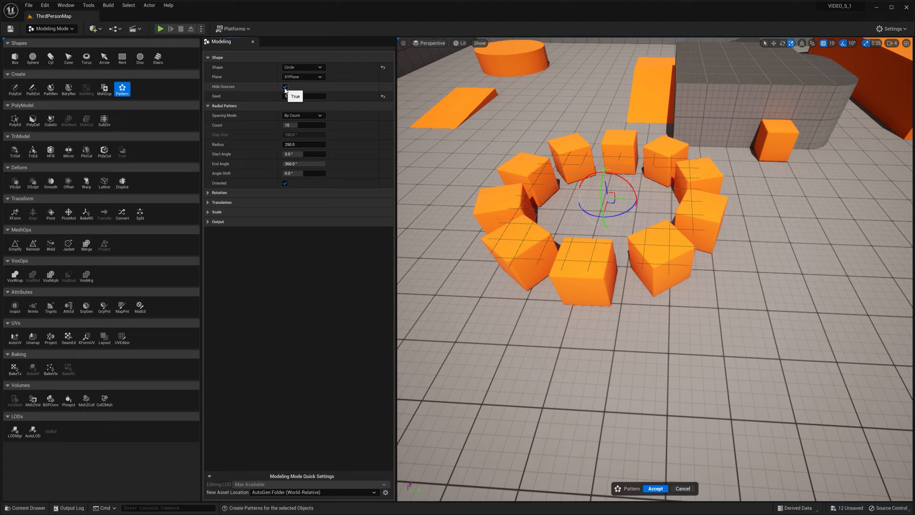
{"action": "left_click", "coordinate": [304, 96]}
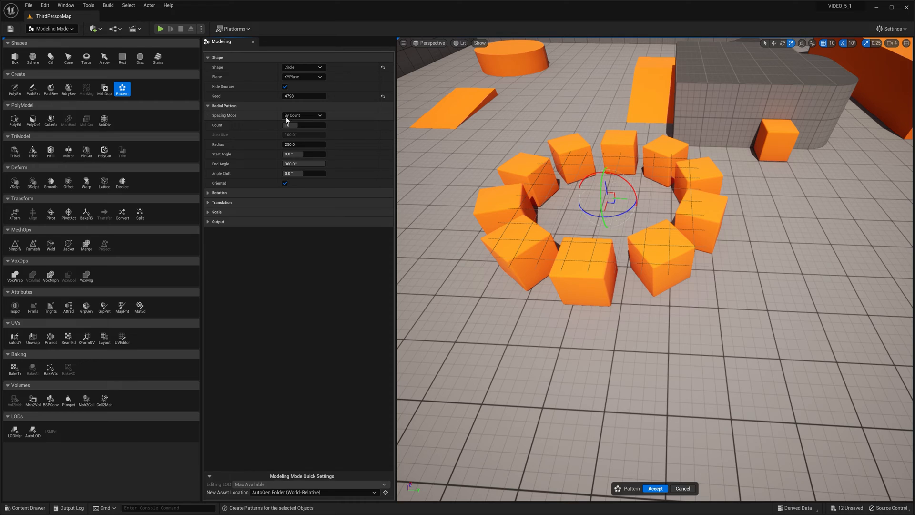
Step: Try Step Size spacing, the YZ plane, and a Grid on the floor plane
{"action": "left_click", "coordinate": [303, 114]}
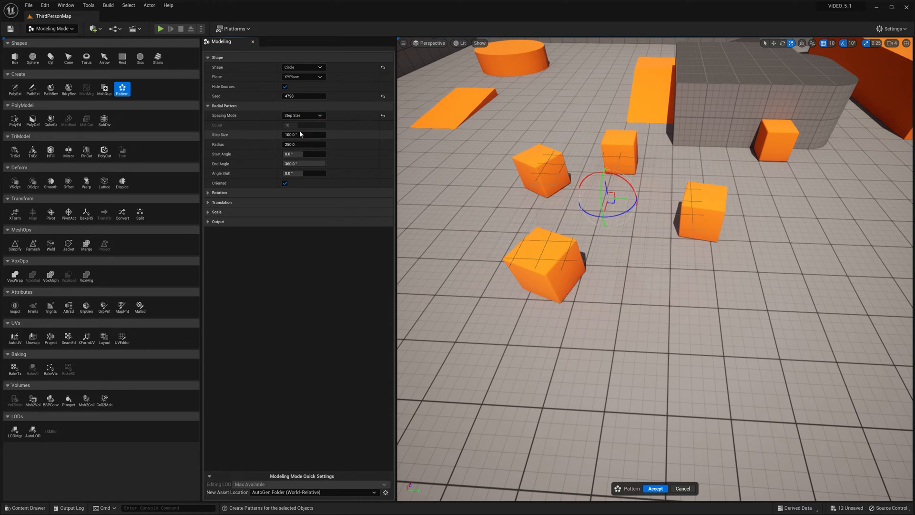
{"action": "left_click", "coordinate": [303, 76]}
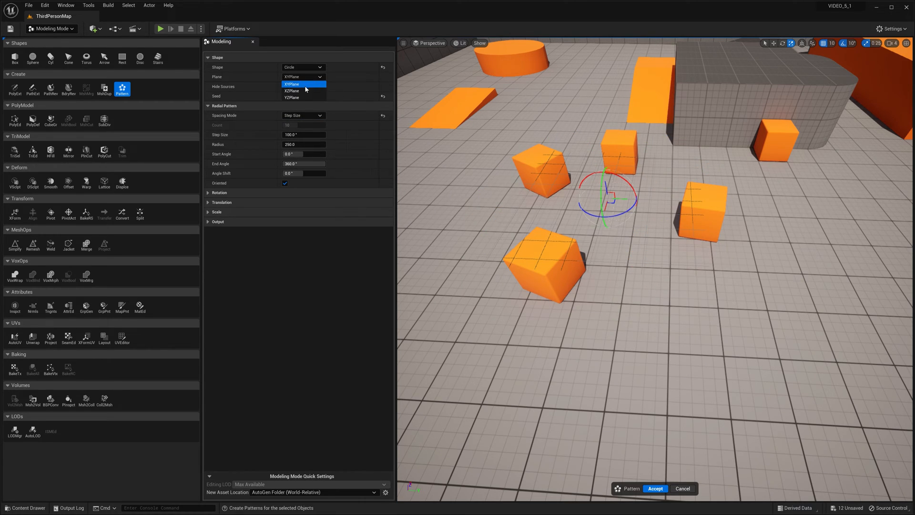
{"action": "left_click", "coordinate": [292, 91]}
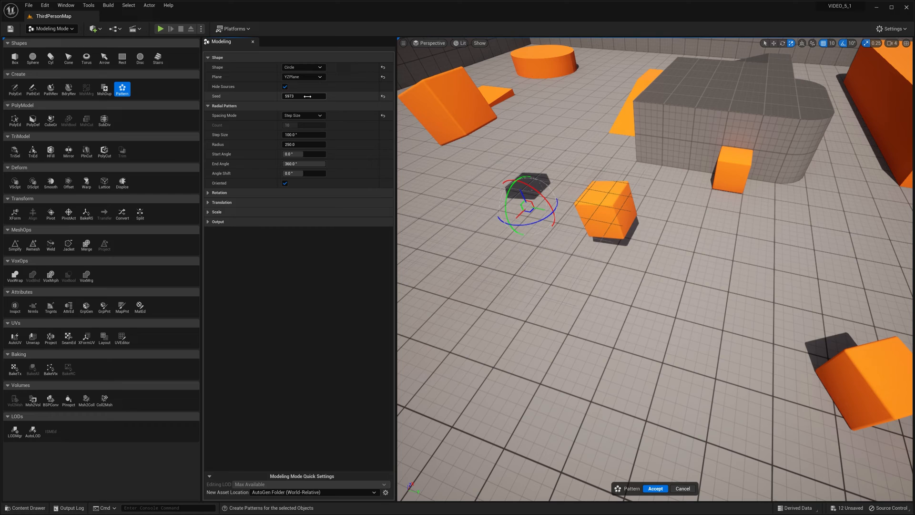
{"action": "left_click", "coordinate": [303, 67]}
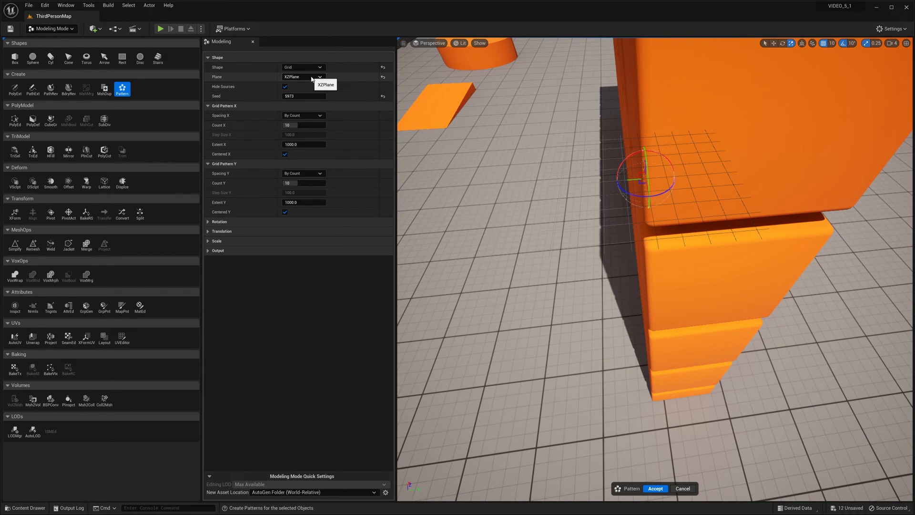
{"action": "left_click", "coordinate": [304, 76]}
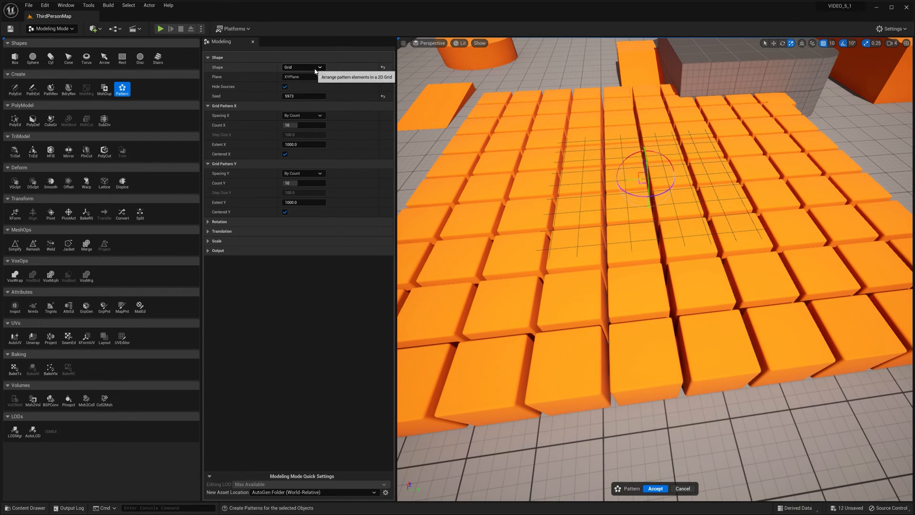
Step: Return to a Circle on the XY plane with Spacing Mode set to Packed
{"action": "left_click", "coordinate": [302, 66]}
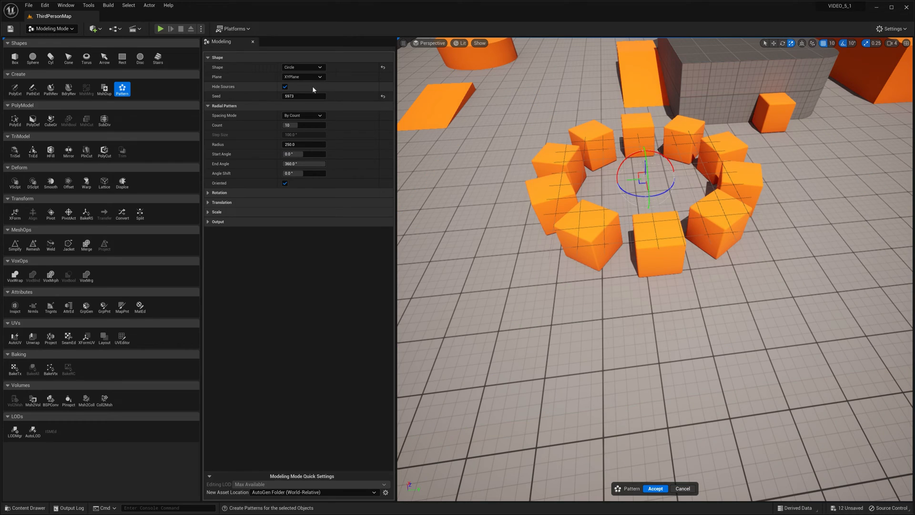
{"action": "left_click", "coordinate": [302, 77]}
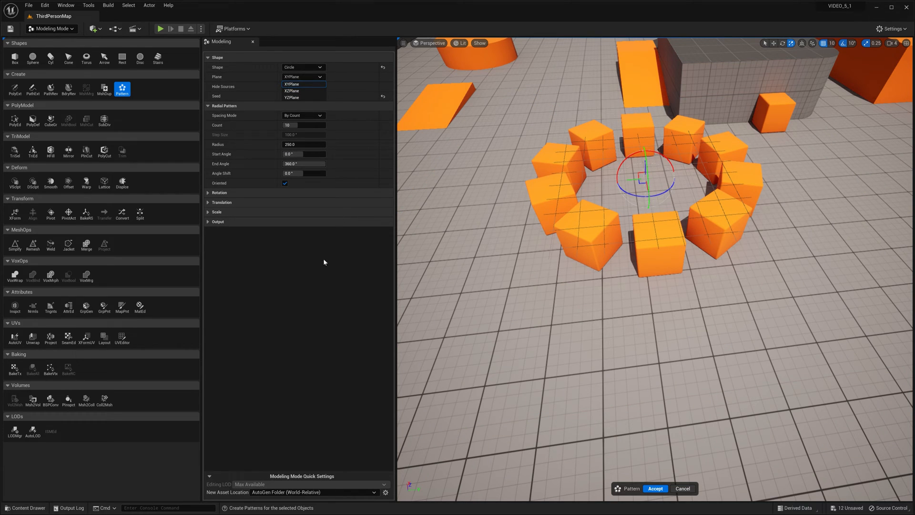
{"action": "left_click", "coordinate": [303, 83]}
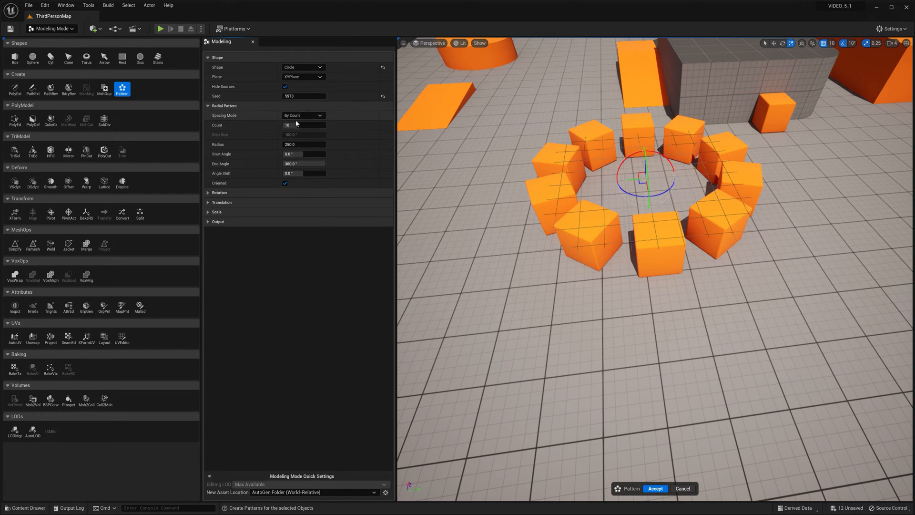
{"action": "left_click", "coordinate": [303, 115]}
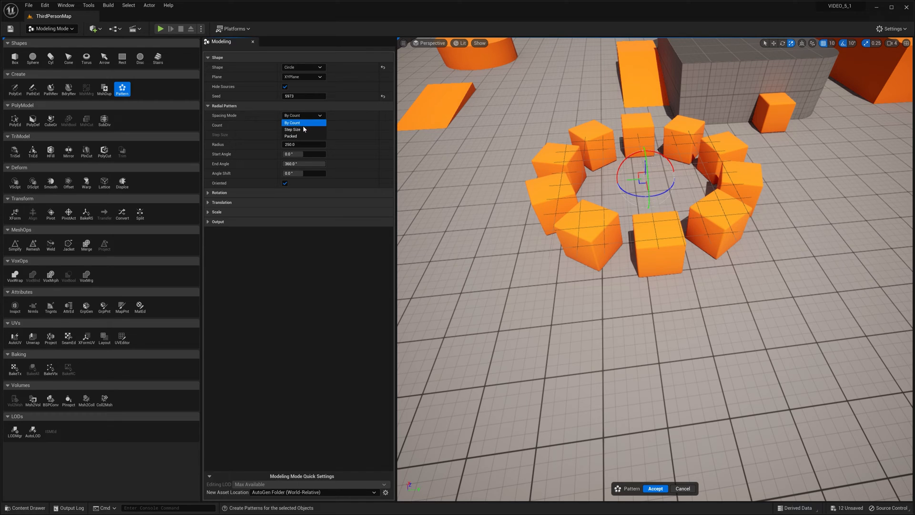
{"action": "left_click", "coordinate": [291, 136]}
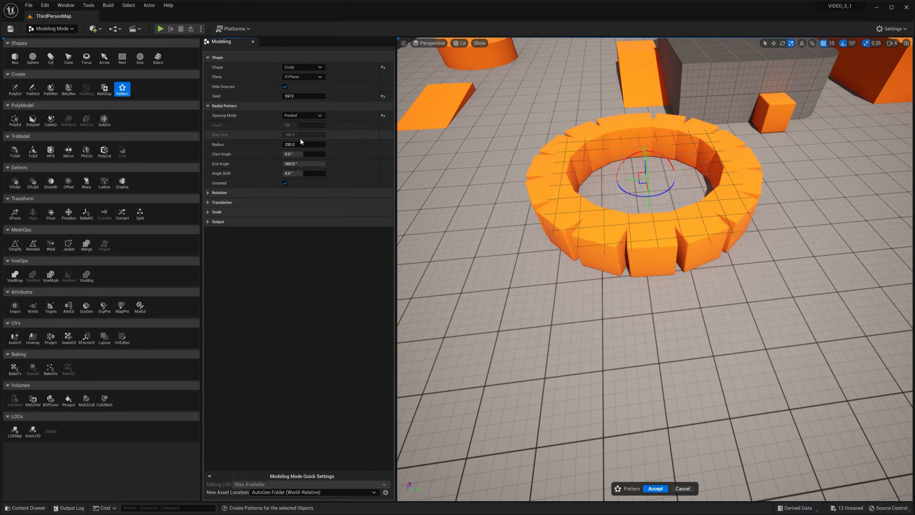
Step: Widen the ring, use Step Size spacing with value 184.32, and adjust the arc's start angle
{"action": "left_click_drag", "start_coordinate": [304, 144], "coordinate": [315, 144]}
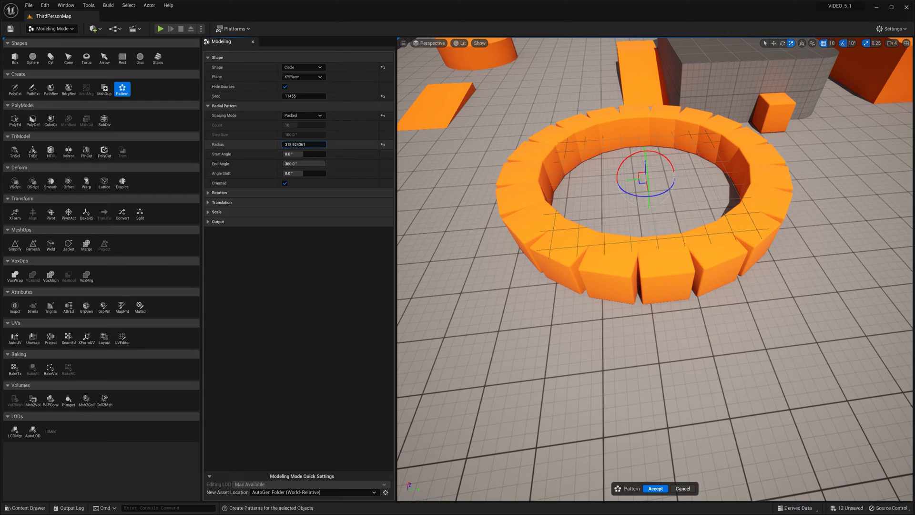
{"action": "left_click", "coordinate": [303, 115]}
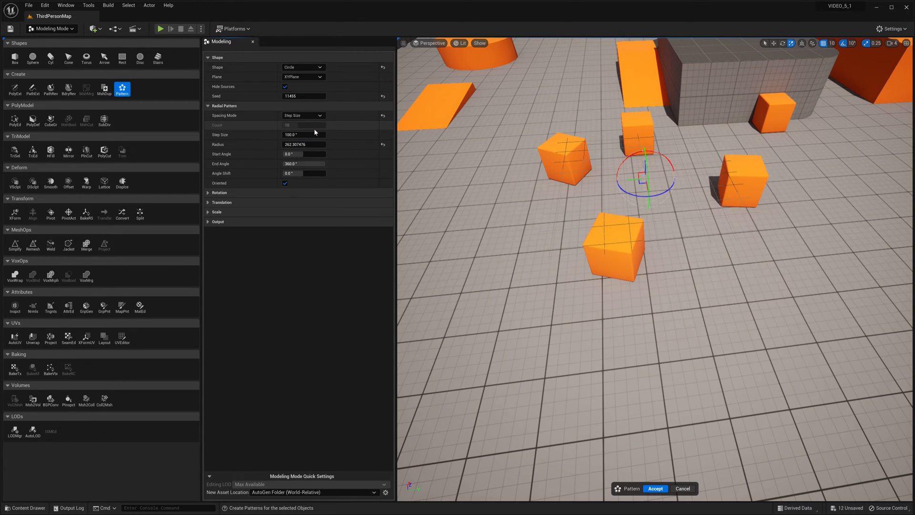
{"action": "mouse_move", "coordinate": [305, 135]}
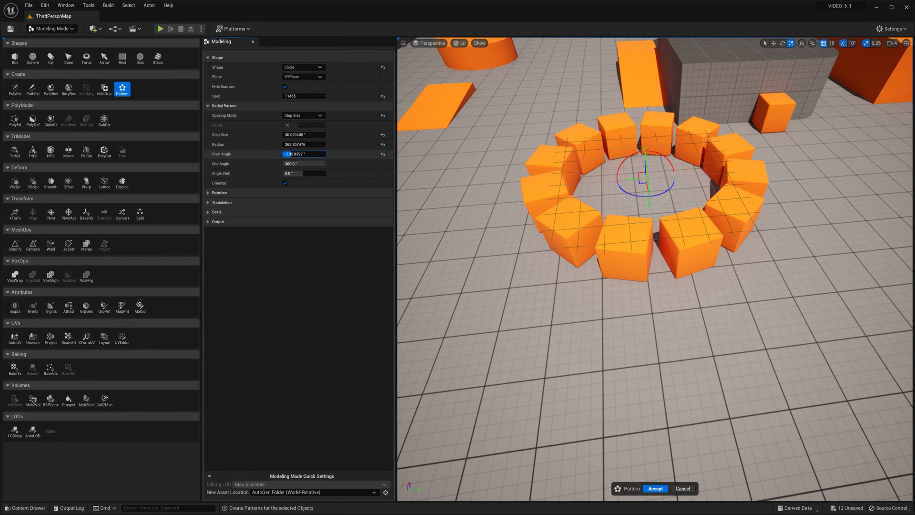
{"action": "type", "text": "184.320545"}
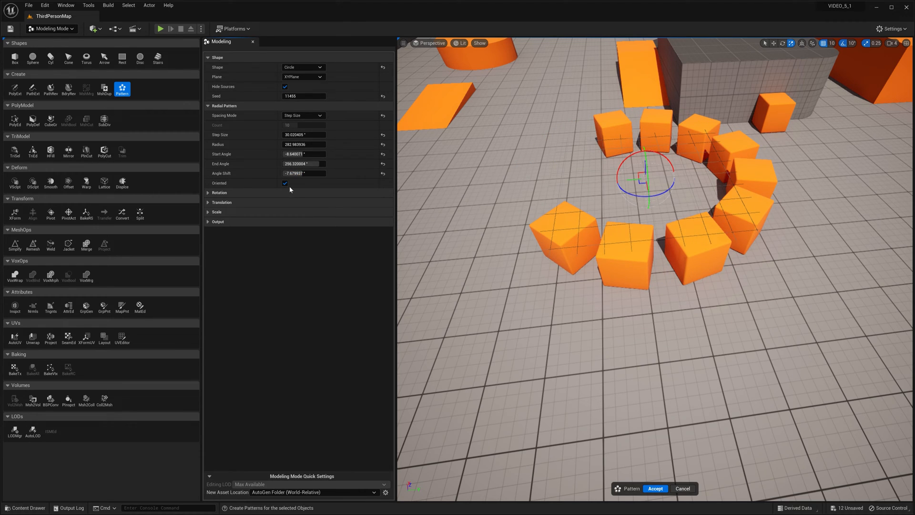
{"action": "left_click", "coordinate": [285, 182]}
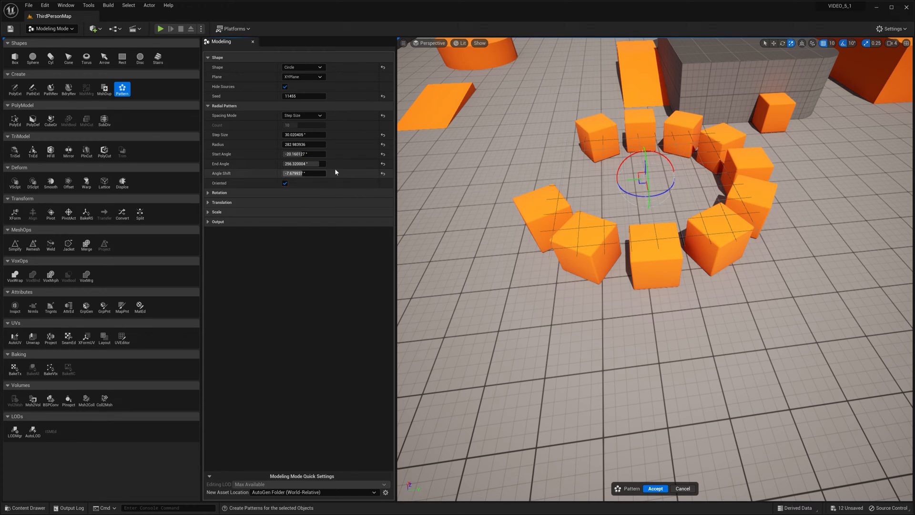
{"action": "left_click", "coordinate": [218, 192]}
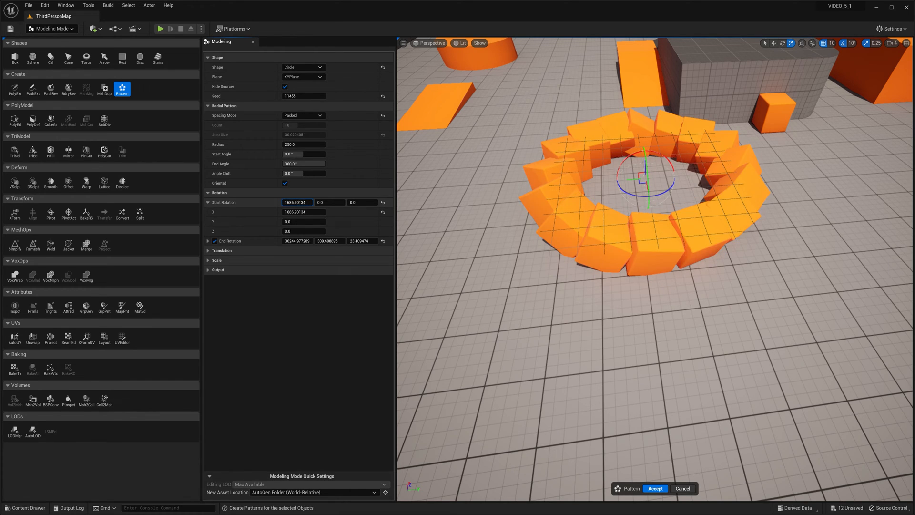
Step: Open the pattern Shape dropdown for the ring preview
{"action": "left_click", "coordinate": [303, 77]}
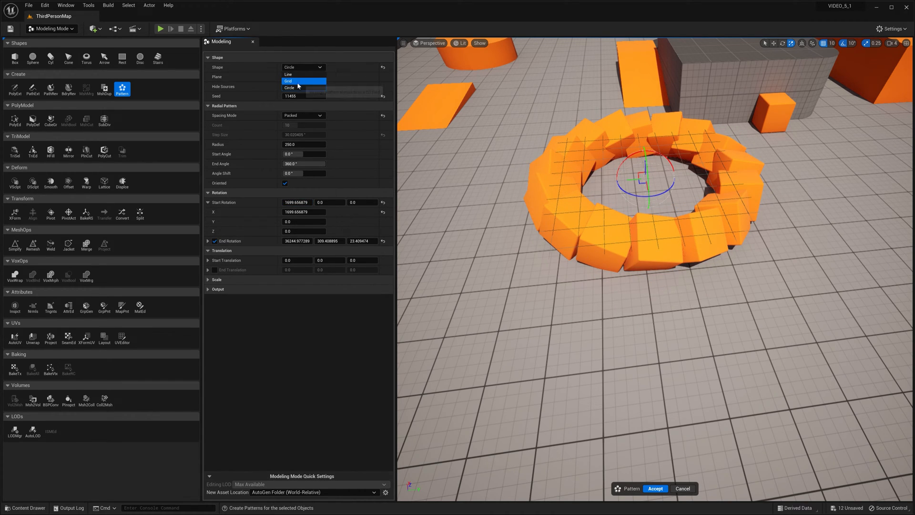
Step: Switch to a Grid layout, enter counts, and shift the starting X offset to 291.17
{"action": "left_click", "coordinate": [288, 81]}
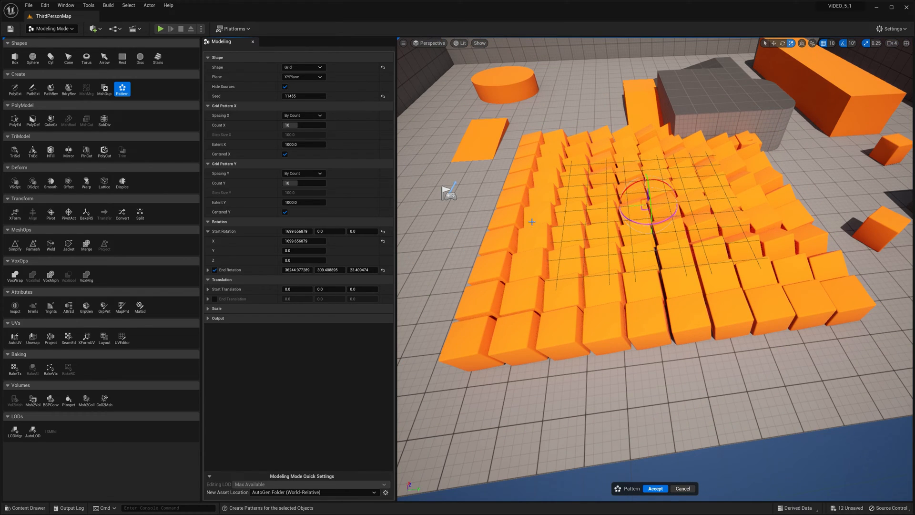
{"action": "type", "text": "2"}
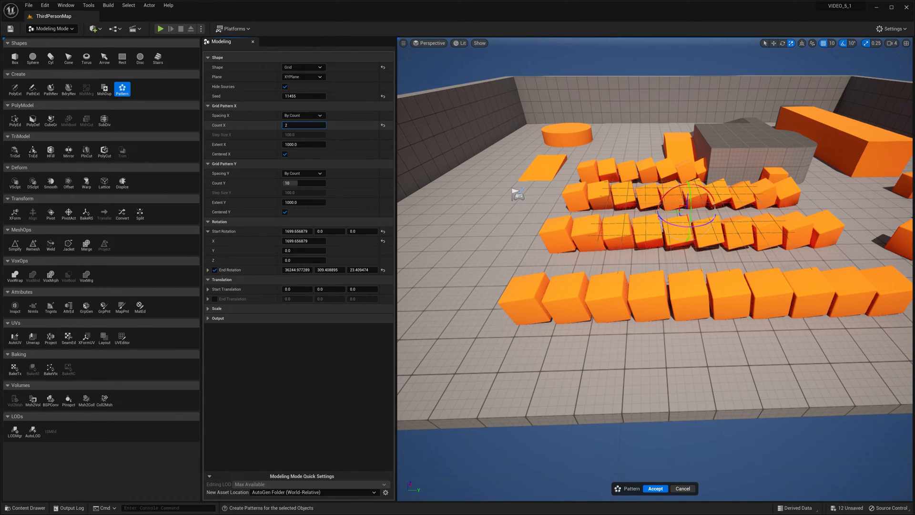
{"action": "type", "text": "9"}
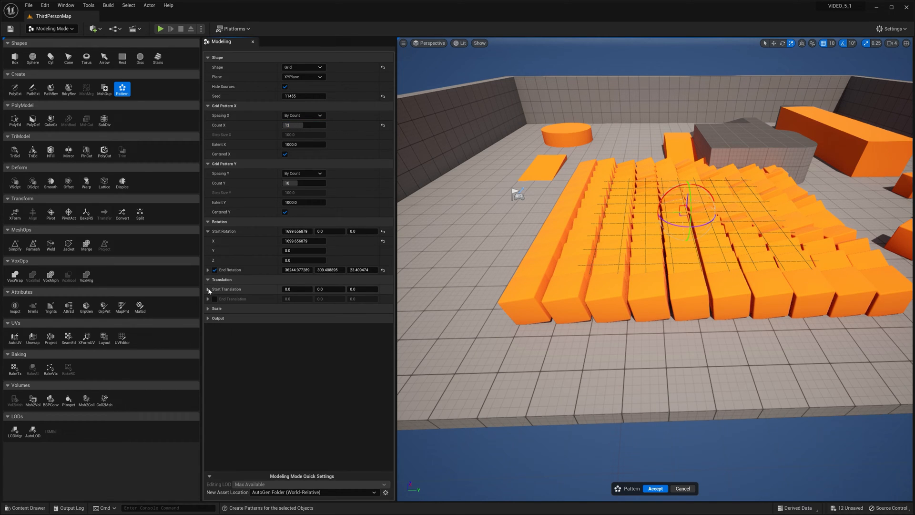
{"action": "left_click", "coordinate": [208, 289]}
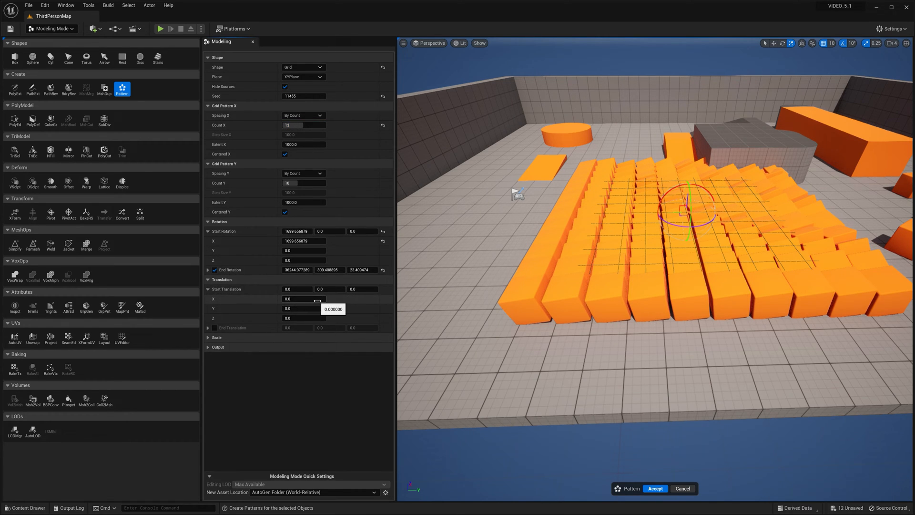
{"action": "left_click_drag", "start_coordinate": [298, 298], "coordinate": [315, 299]}
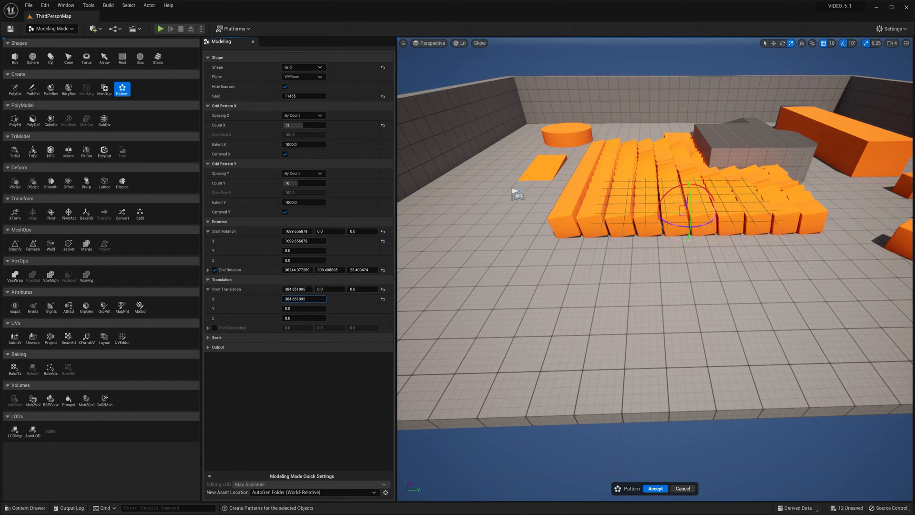
{"action": "type", "text": "291.173293"}
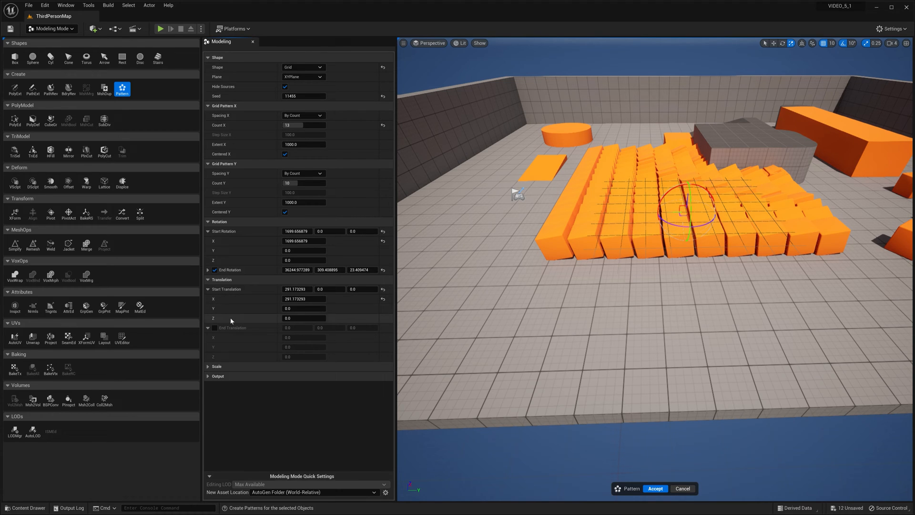
Step: Enable an ending offset of 2.74 and reset the starting rotation to zero
{"action": "left_click", "coordinate": [215, 328]}
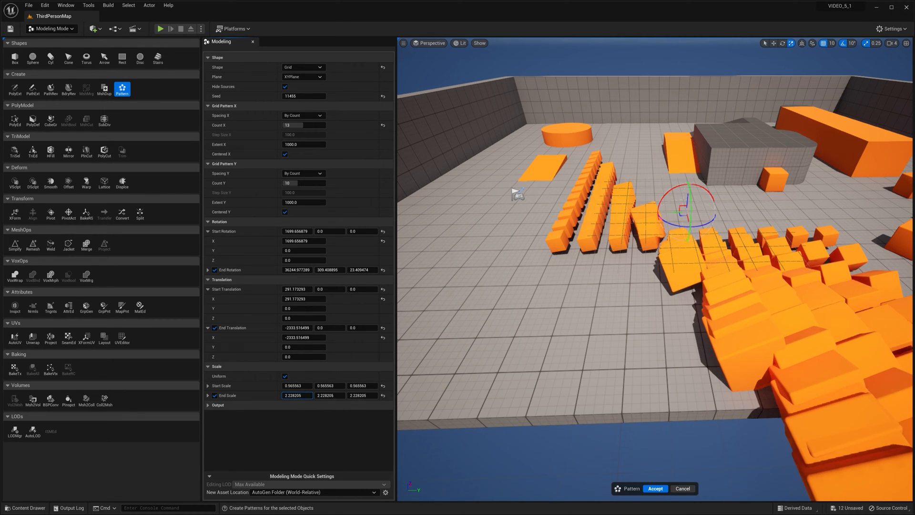
{"action": "type", "text": "2.735518"}
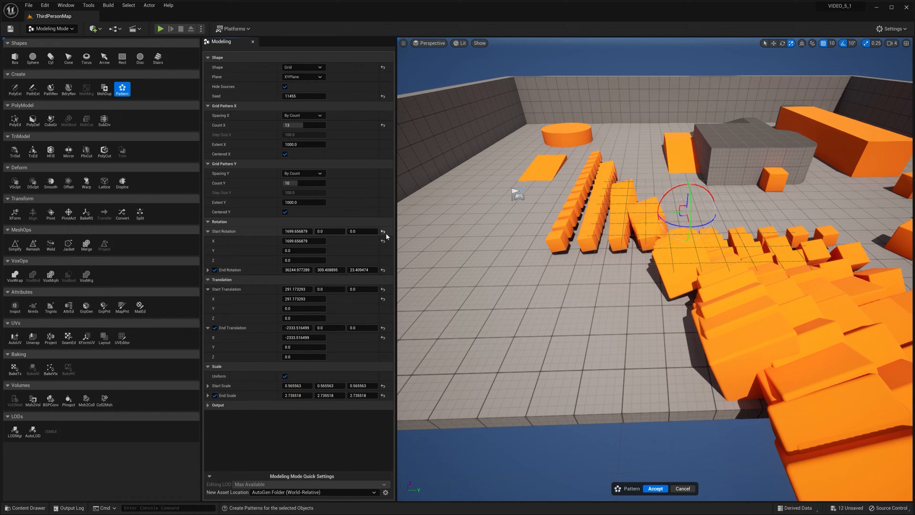
{"action": "left_click", "coordinate": [383, 231]}
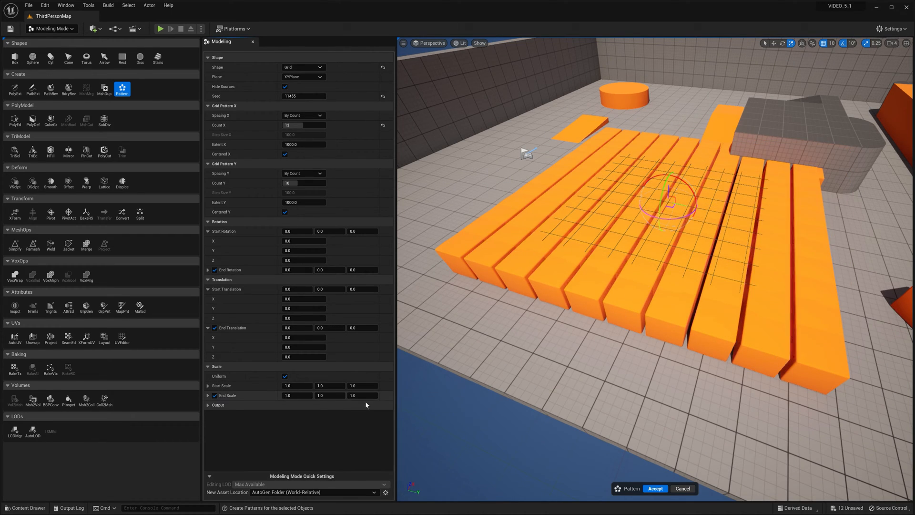
Step: Turn off End Scale and toggle Separate Actors on and back off
{"action": "left_click", "coordinate": [217, 405]}
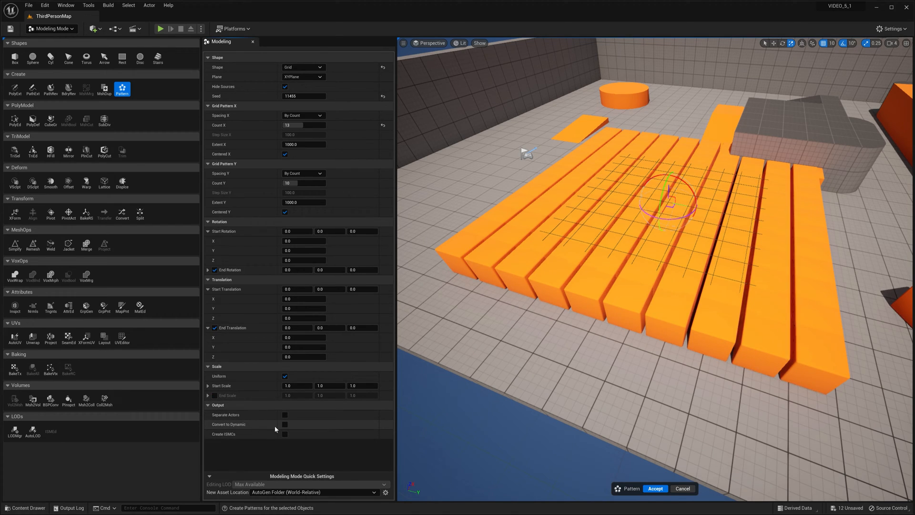
{"action": "left_click", "coordinate": [285, 414]}
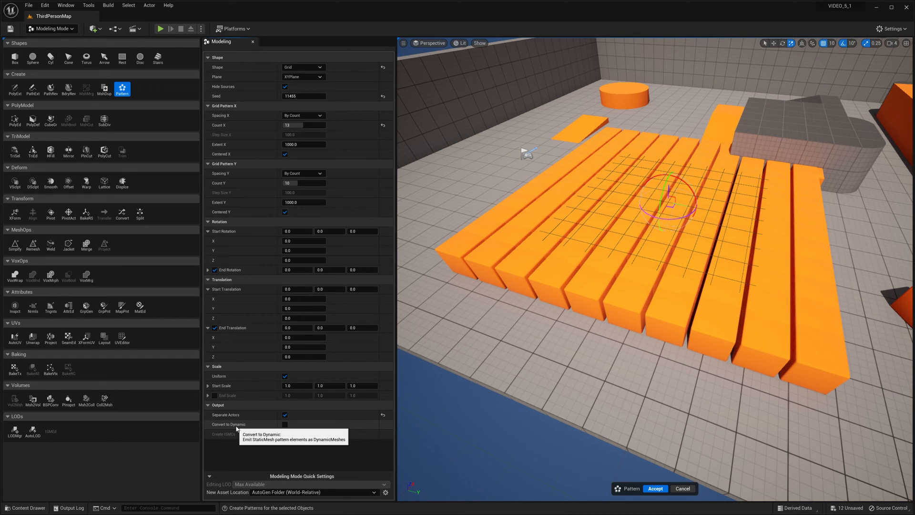
{"action": "mouse_move", "coordinate": [265, 432]}
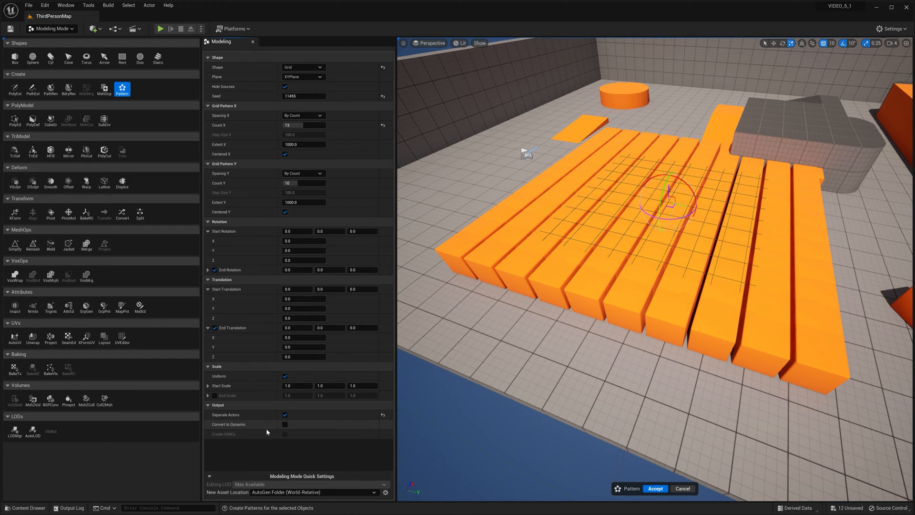
{"action": "left_click", "coordinate": [303, 66]}
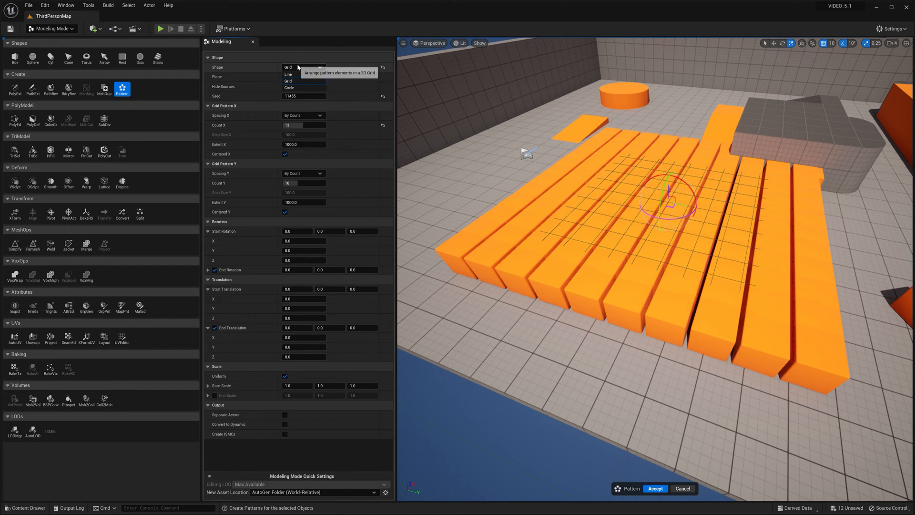
{"action": "left_click", "coordinate": [288, 74]}
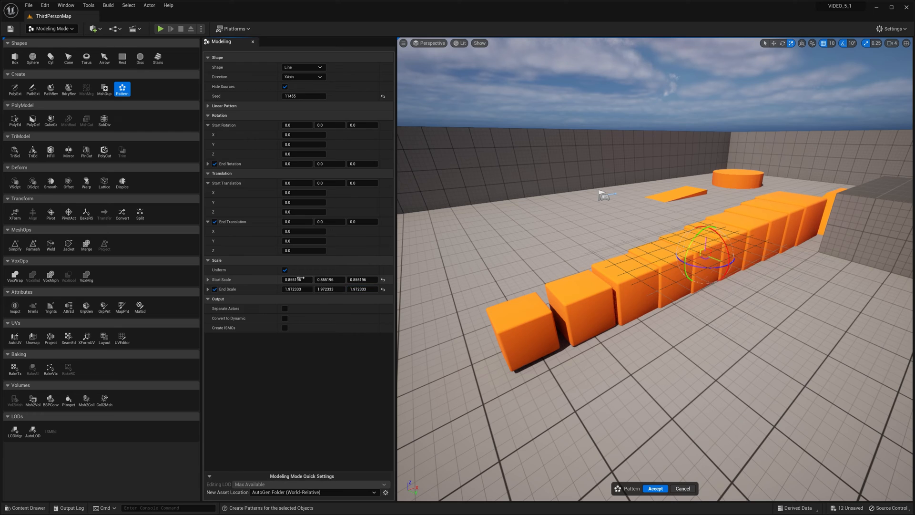
Step: Tune the end scale, switch back to Grid, and accept the pattern into the level
{"action": "type", "text": "0.339494"}
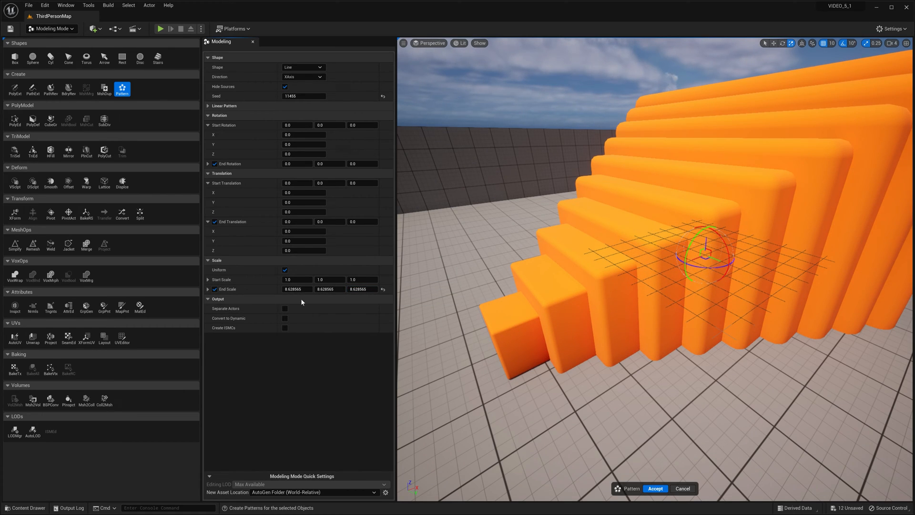
{"action": "left_click_drag", "start_coordinate": [292, 289], "coordinate": [303, 288]}
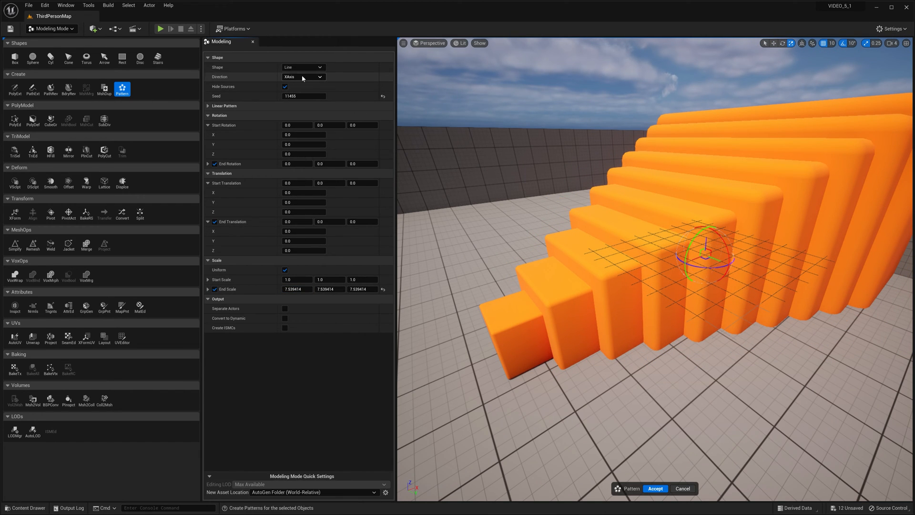
{"action": "left_click", "coordinate": [303, 67]}
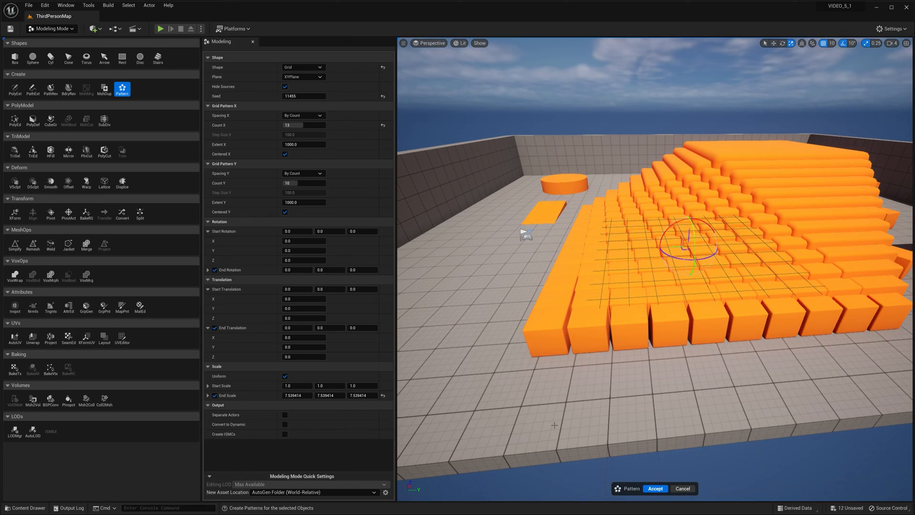
{"action": "left_click", "coordinate": [655, 488]}
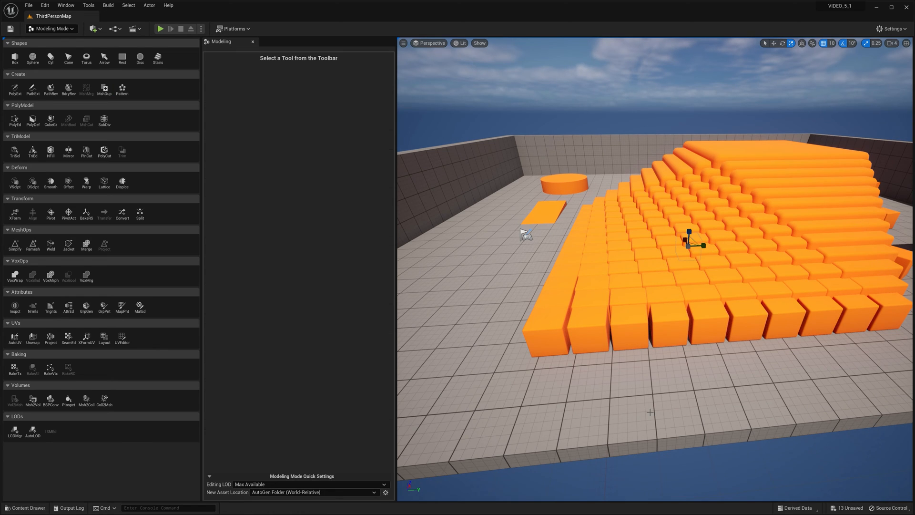